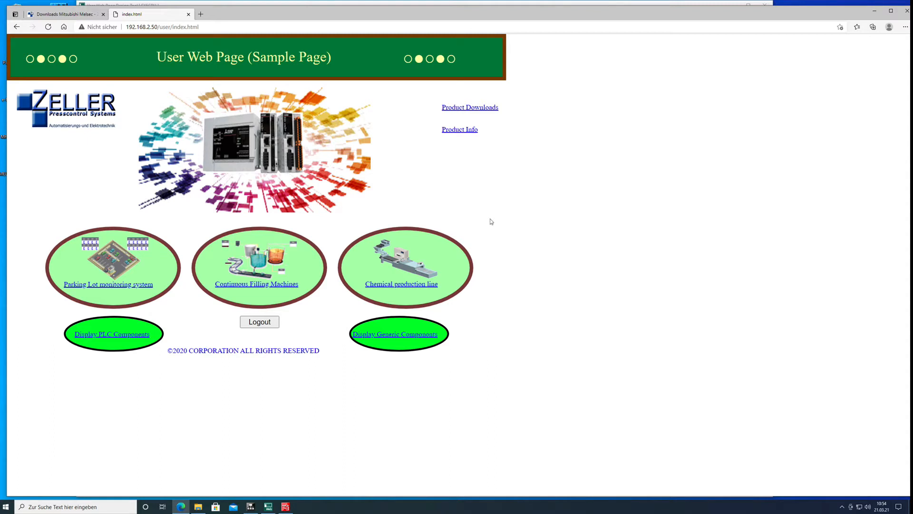
mouse_move(400, 177)
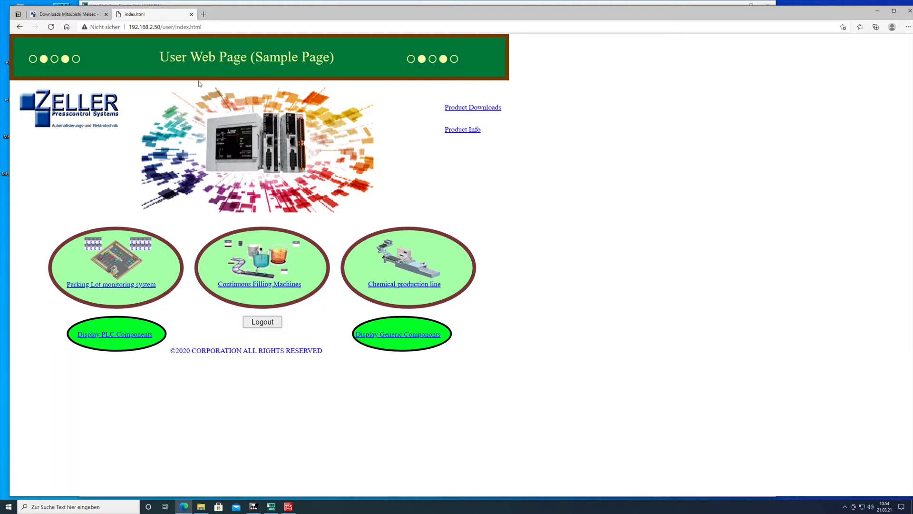
Step: Switch to the Downloads Mitsubishi Melsec tab, review its four entries, then close Edge
click(64, 13)
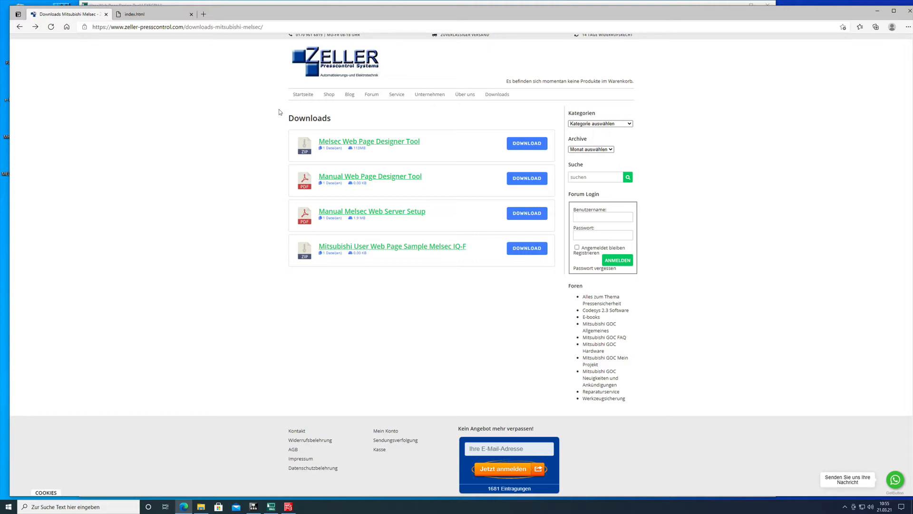
mouse_move(338, 109)
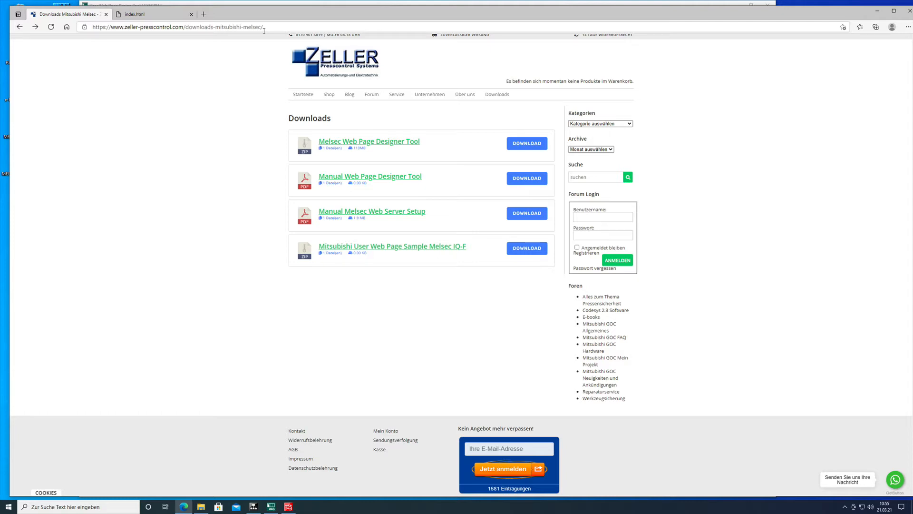
mouse_move(391, 104)
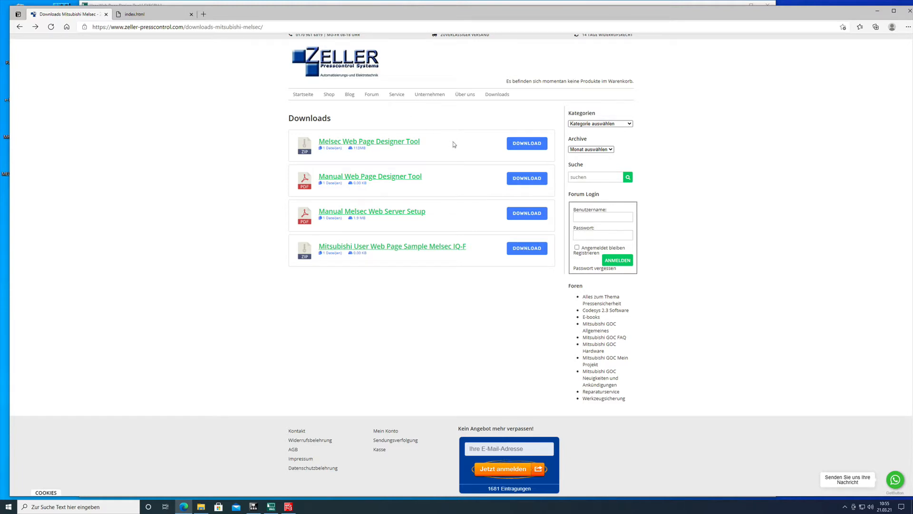
mouse_move(428, 129)
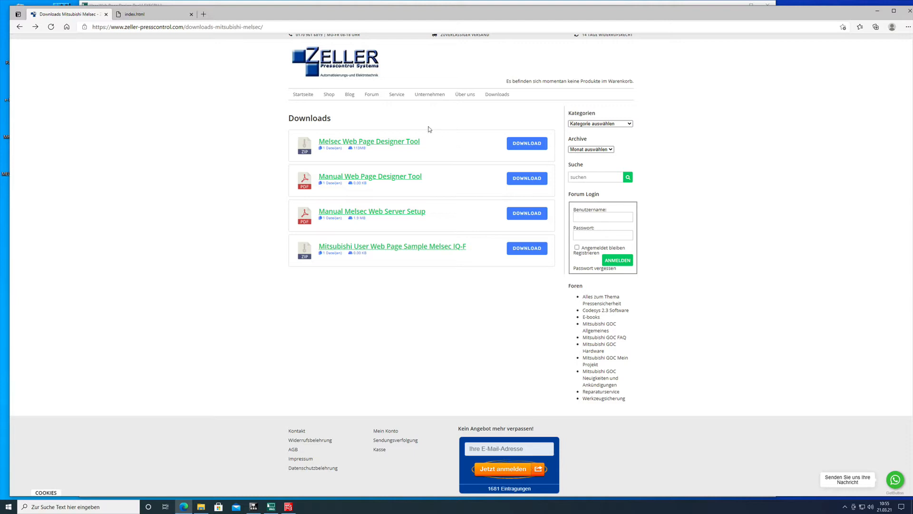
mouse_move(303, 143)
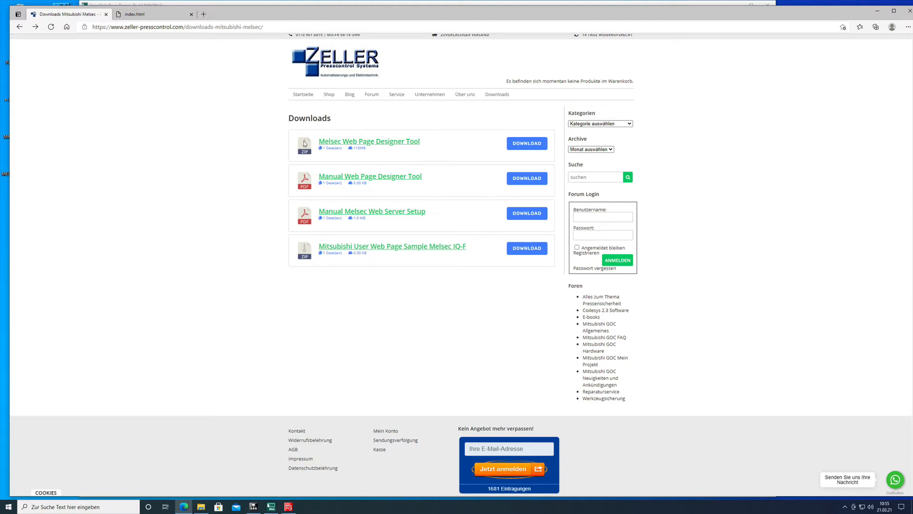
mouse_move(402, 160)
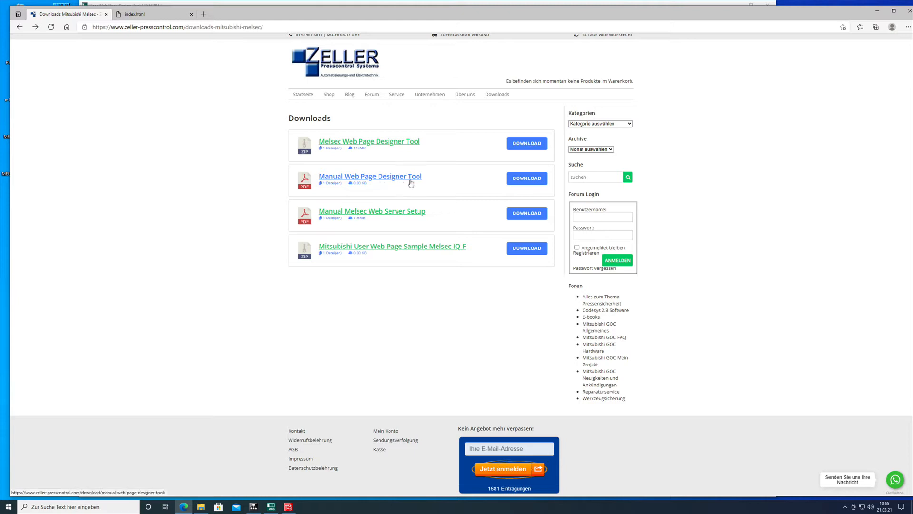
mouse_move(441, 210)
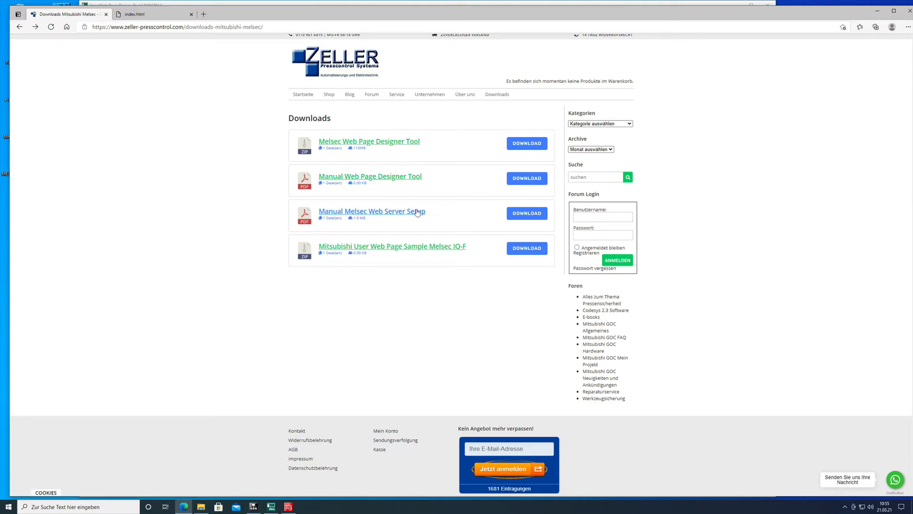
mouse_move(467, 228)
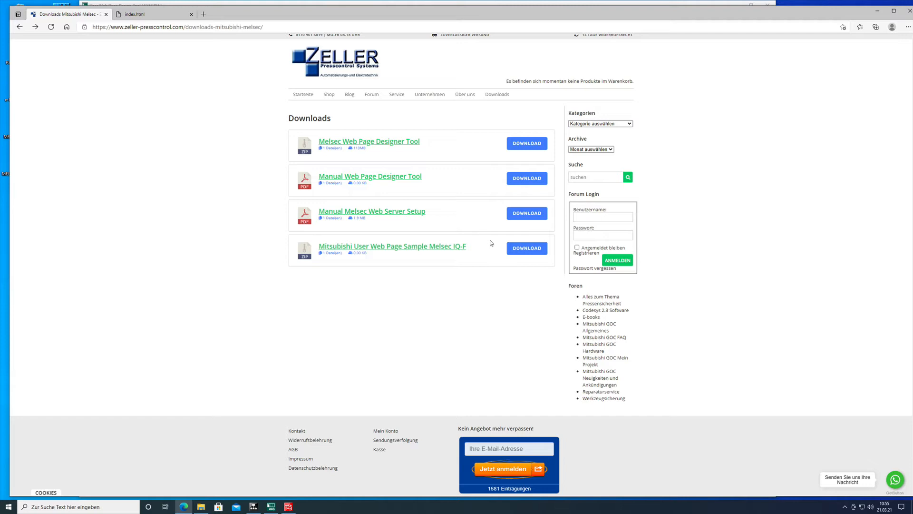
mouse_move(423, 240)
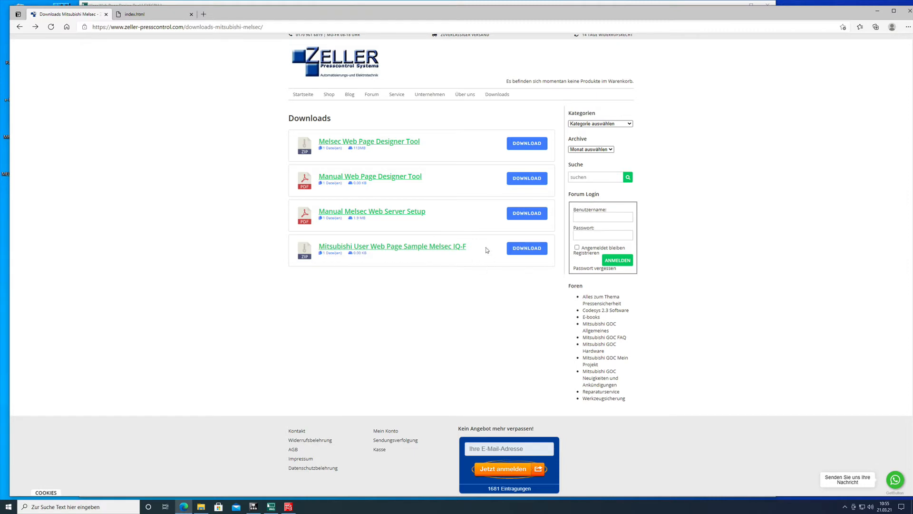
click(369, 141)
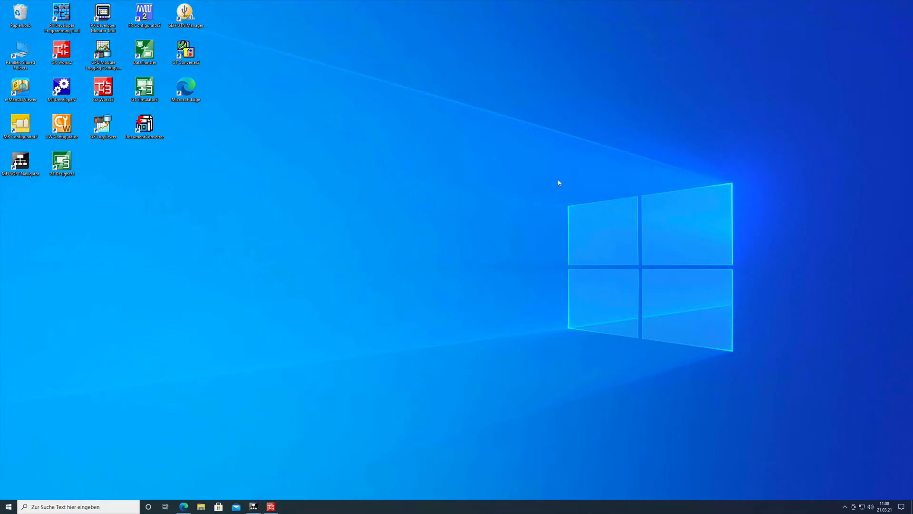
mouse_move(225, 479)
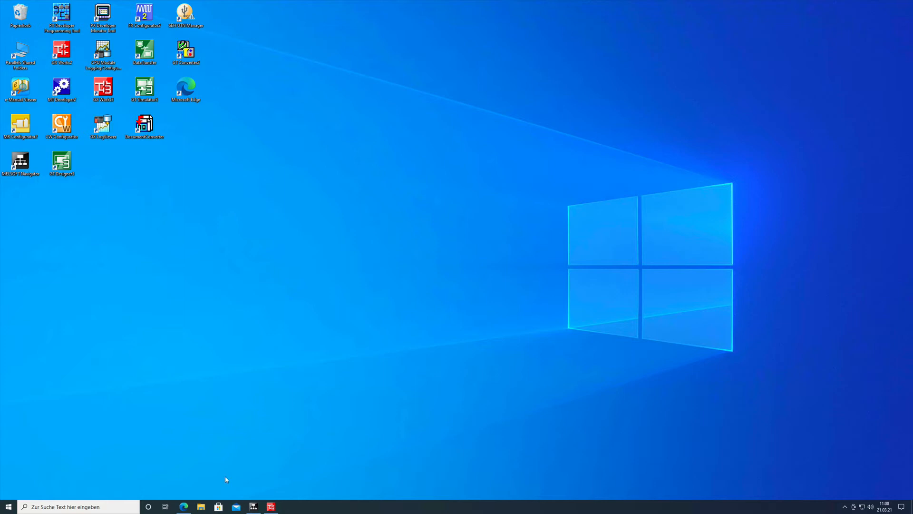
Step: Browse from This PC through Local Disk (C:) and temp into the Web page Design Tool folder
click(200, 506)
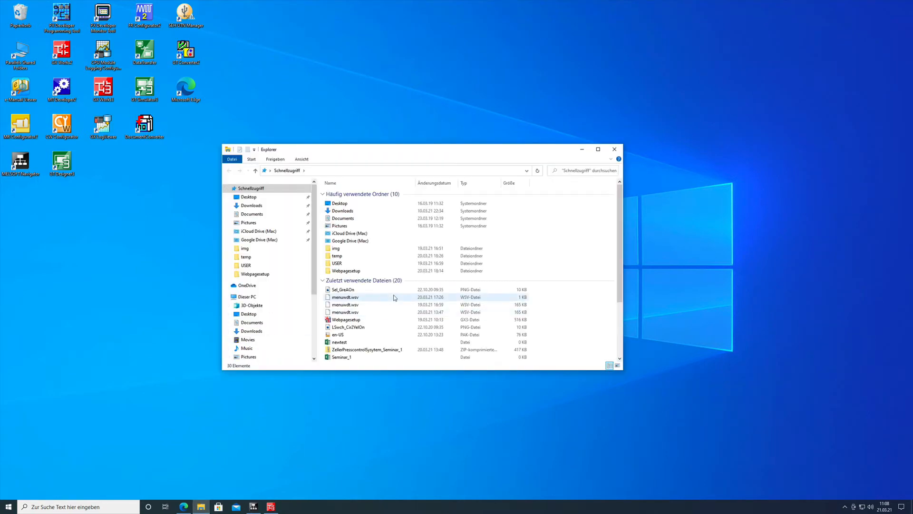
click(227, 297)
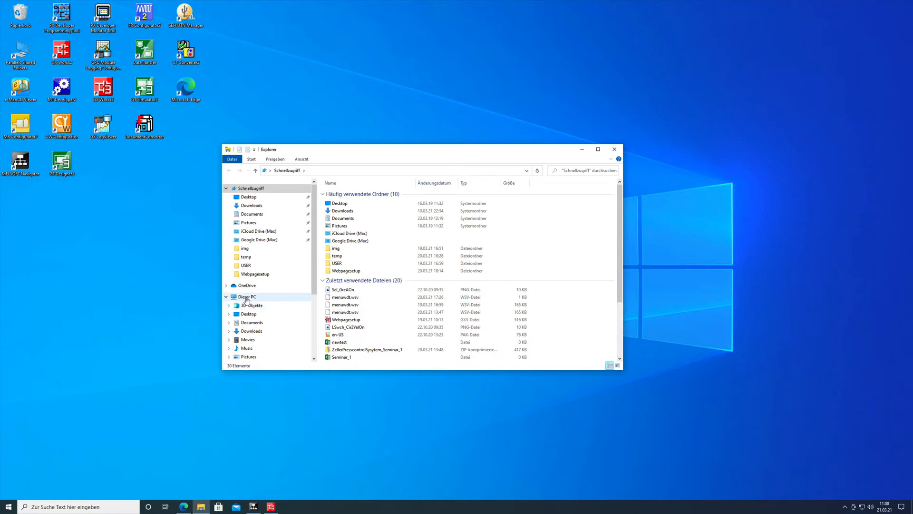
click(246, 296)
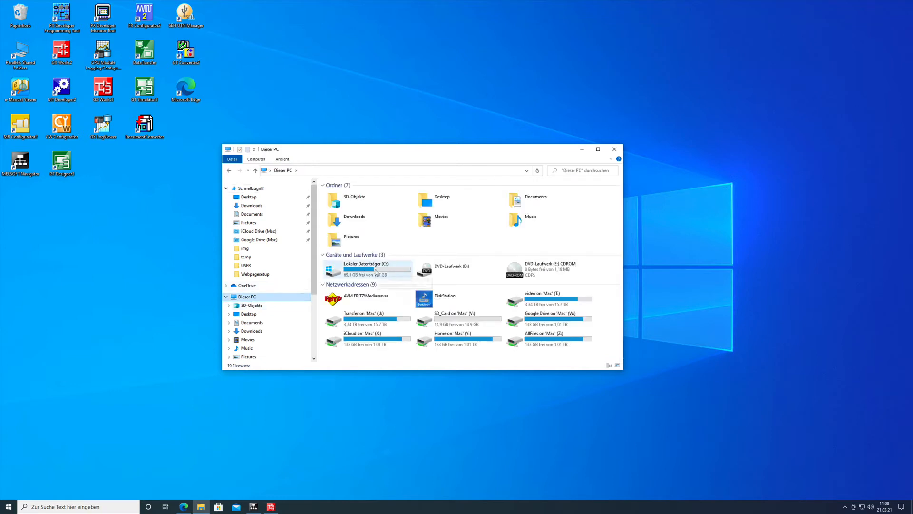
double_click(365, 269)
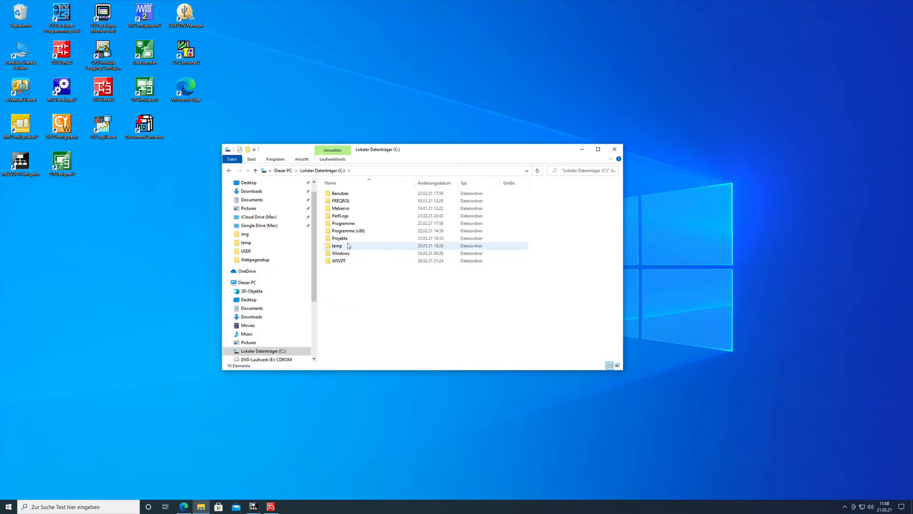
double_click(337, 245)
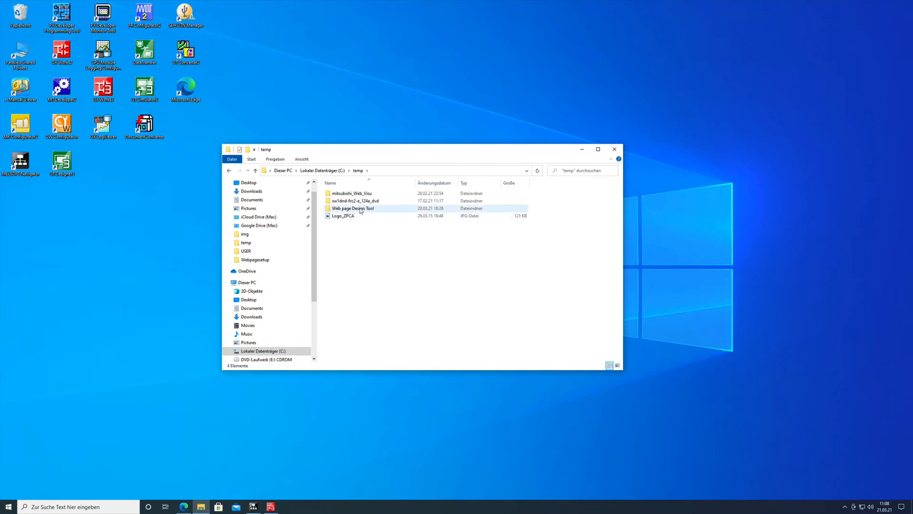
mouse_move(352, 208)
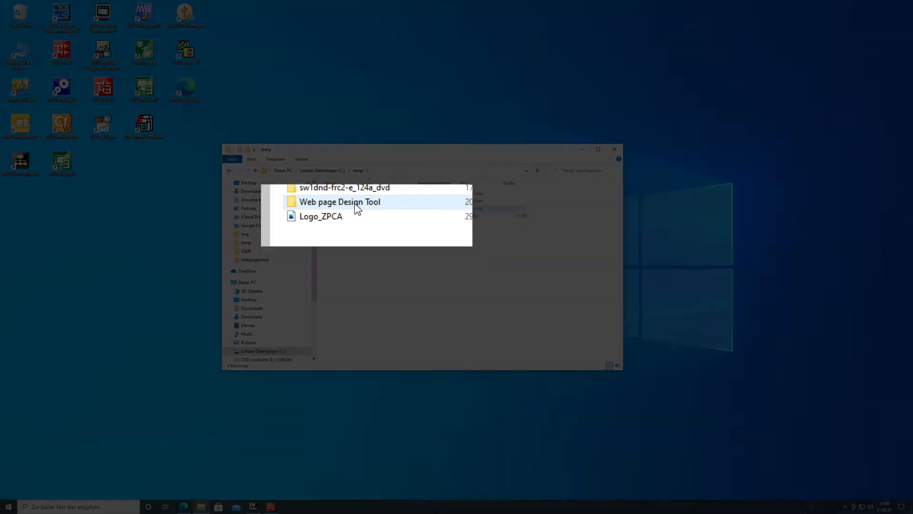
double_click(339, 201)
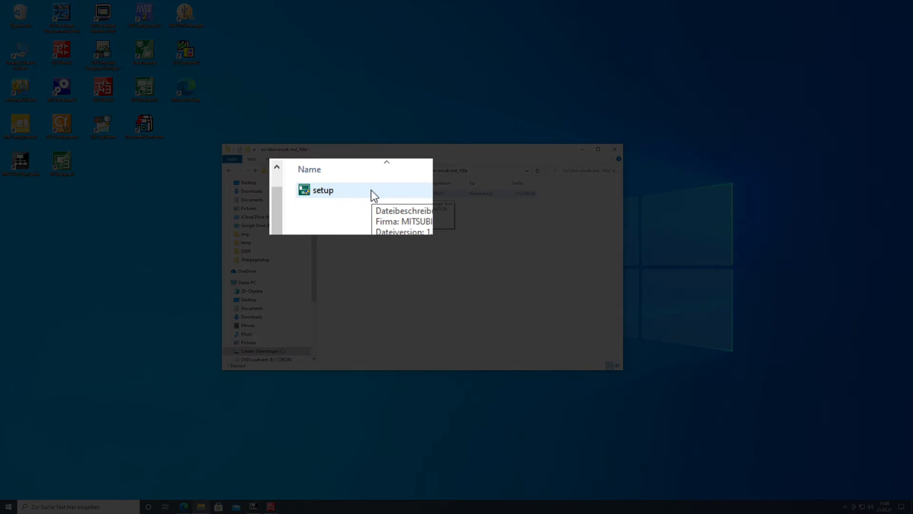
Step: Run the setup in English, install into C:\WSVDT, finish, and enter the WSVDT folder
click(323, 190)
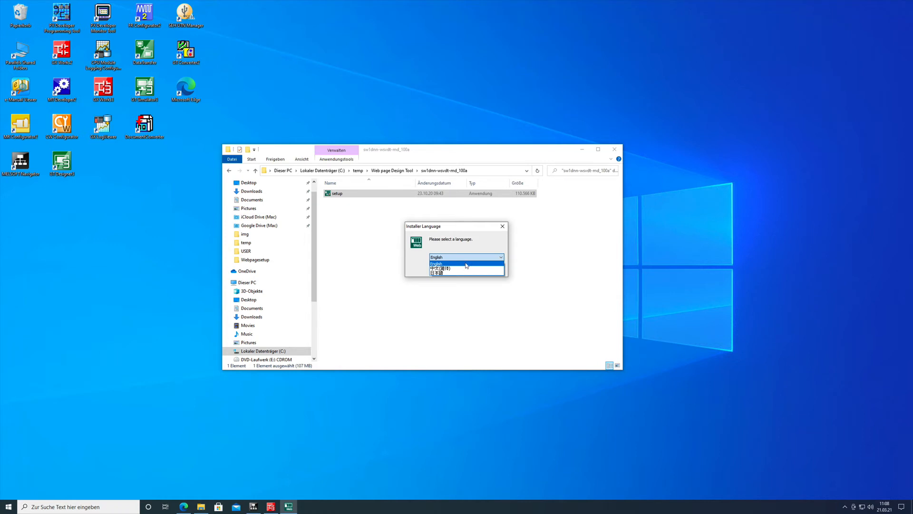
mouse_move(457, 266)
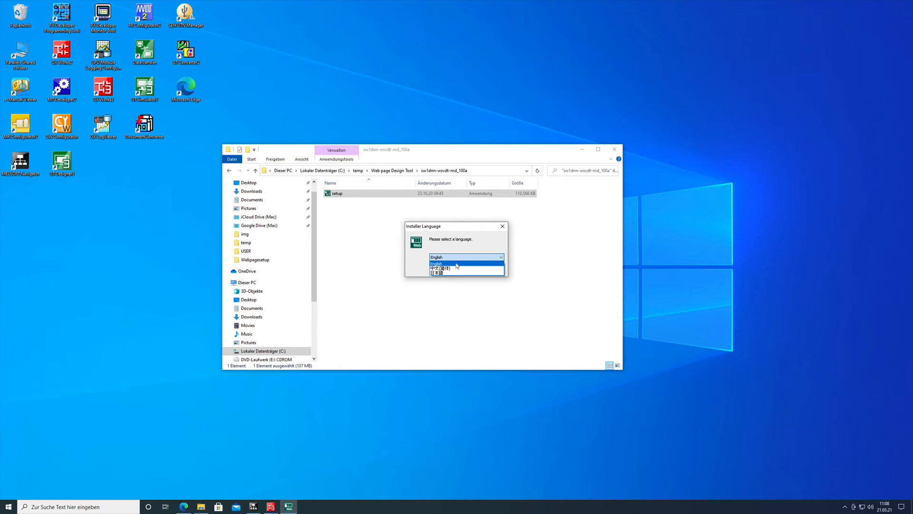
click(465, 262)
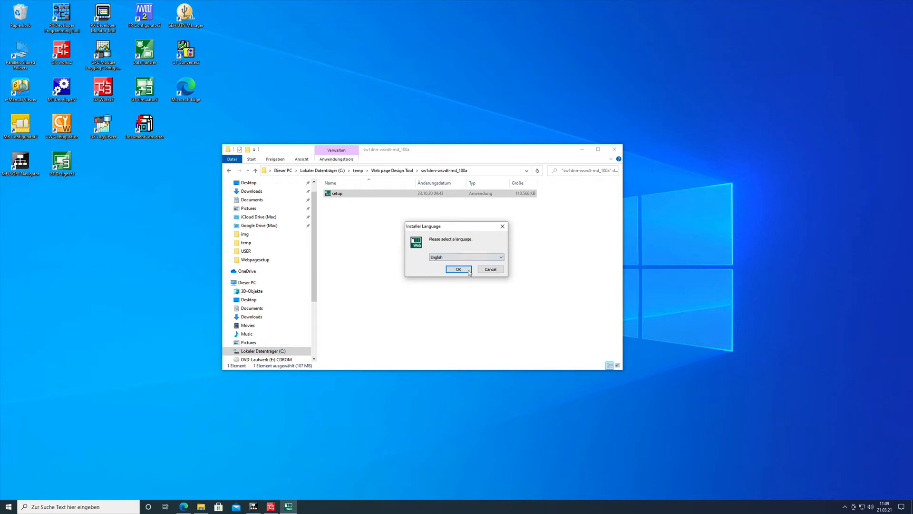
click(458, 269)
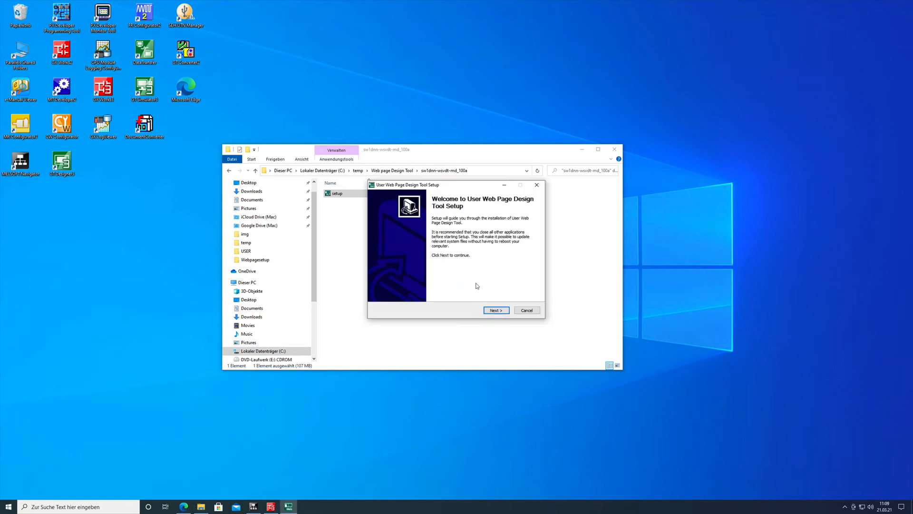
click(495, 310)
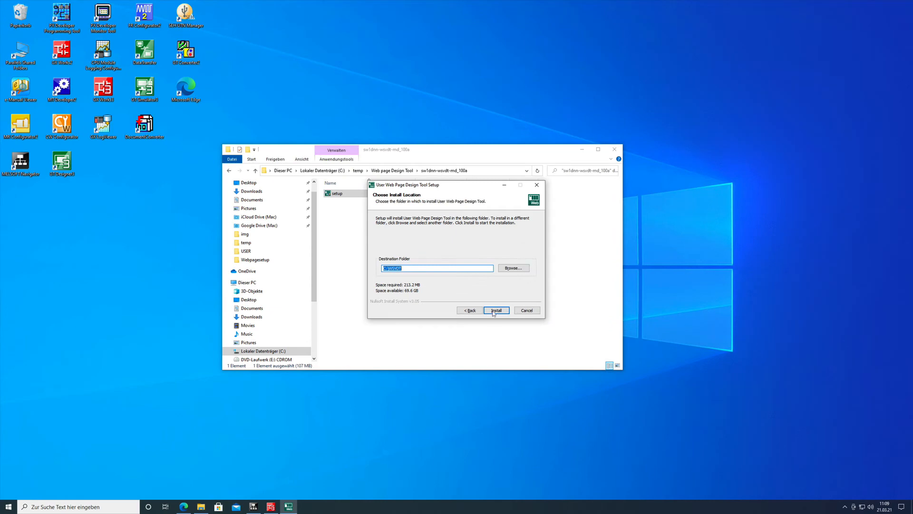
click(496, 310)
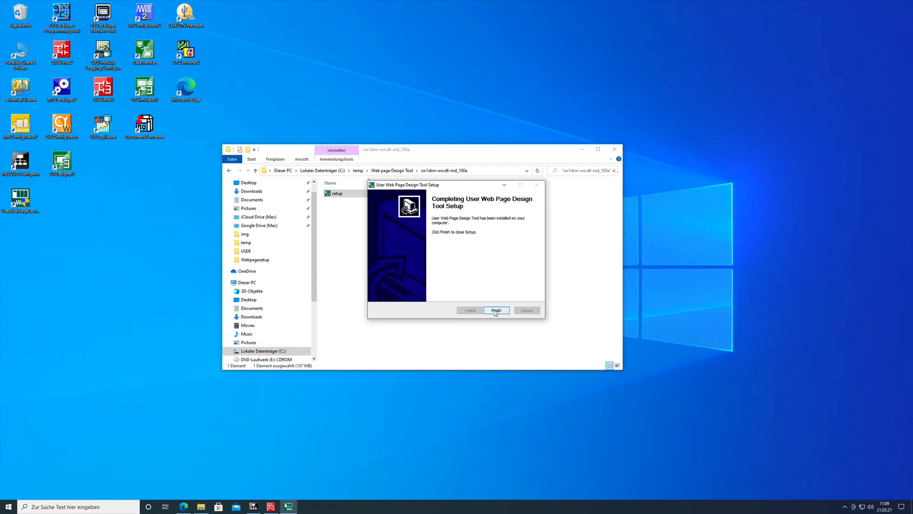
click(495, 310)
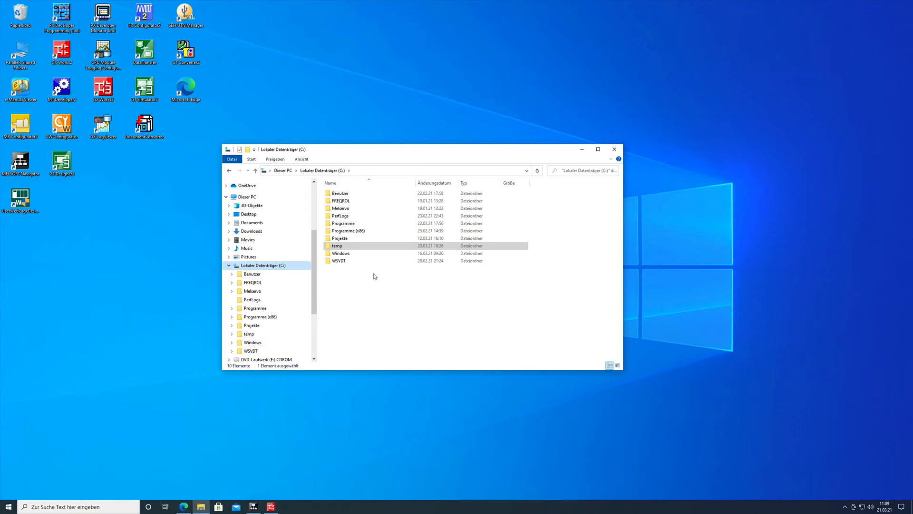
mouse_move(336, 260)
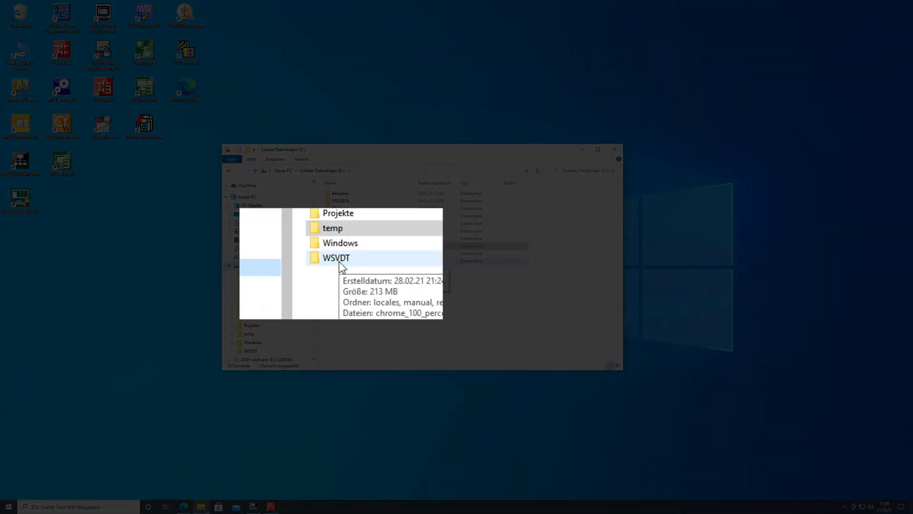
click(336, 257)
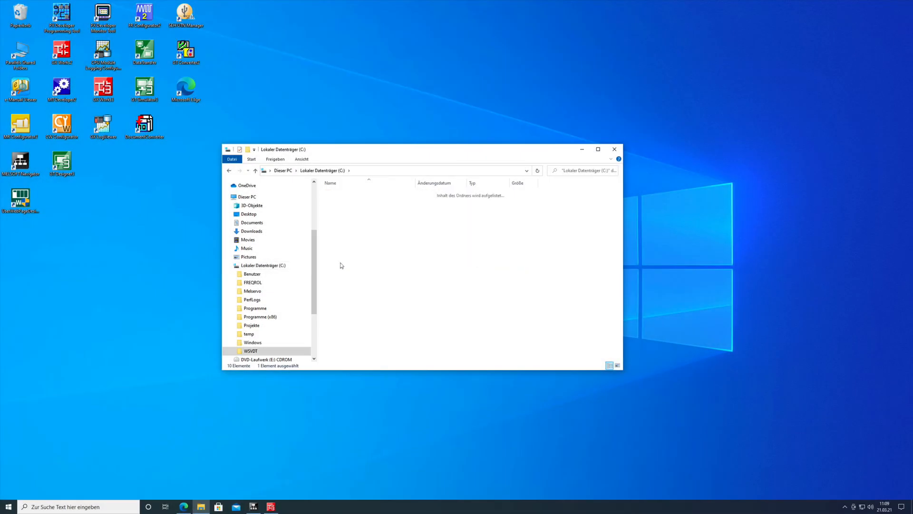
Step: Open WSVDT on drive C, then its manual folder holding three PDF manuals
double_click(250, 350)
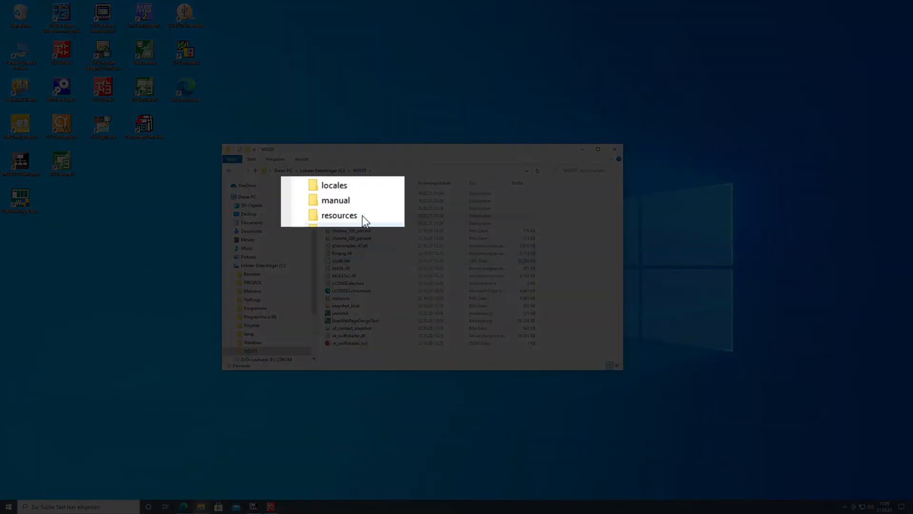
double_click(335, 199)
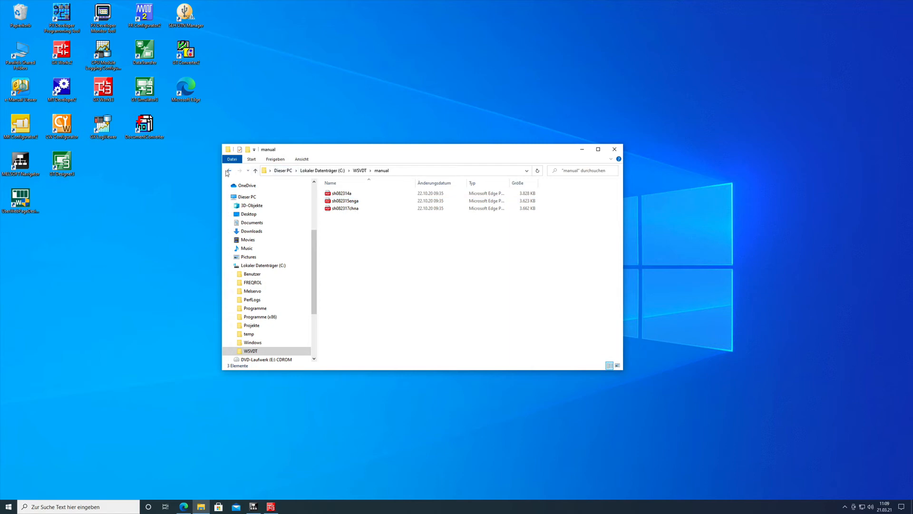
Step: Return to WSVDT and open the img folder inside sample
click(228, 171)
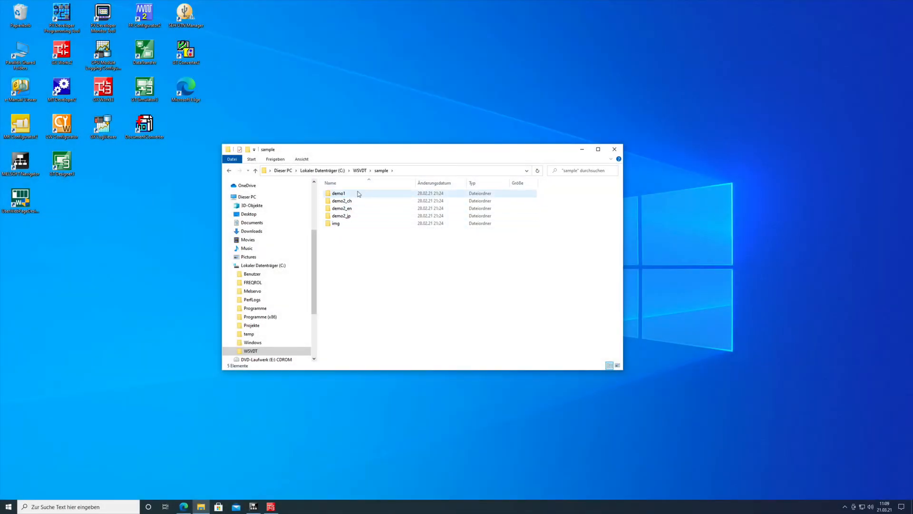
mouse_move(341, 216)
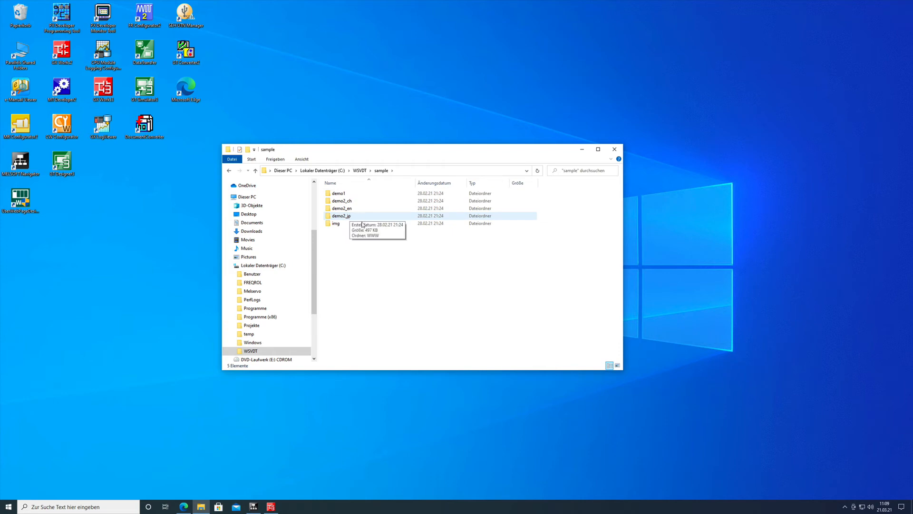
double_click(336, 223)
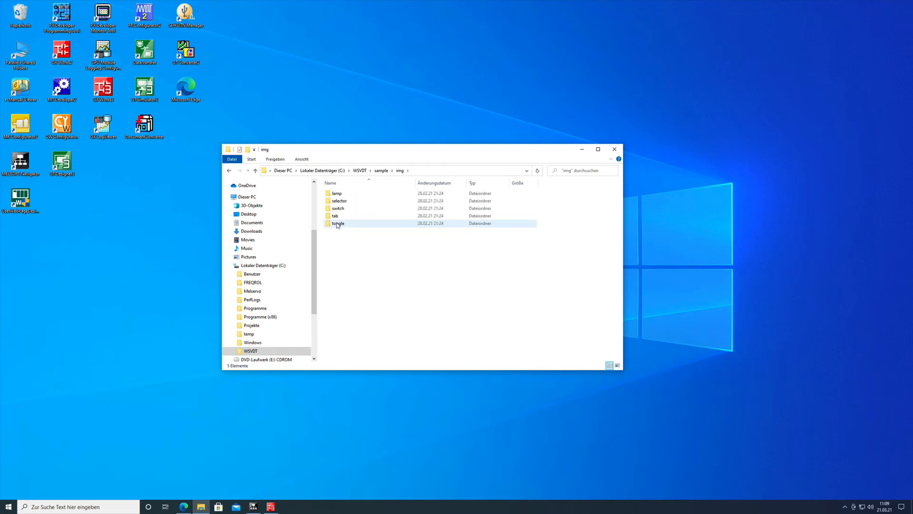
mouse_move(355, 223)
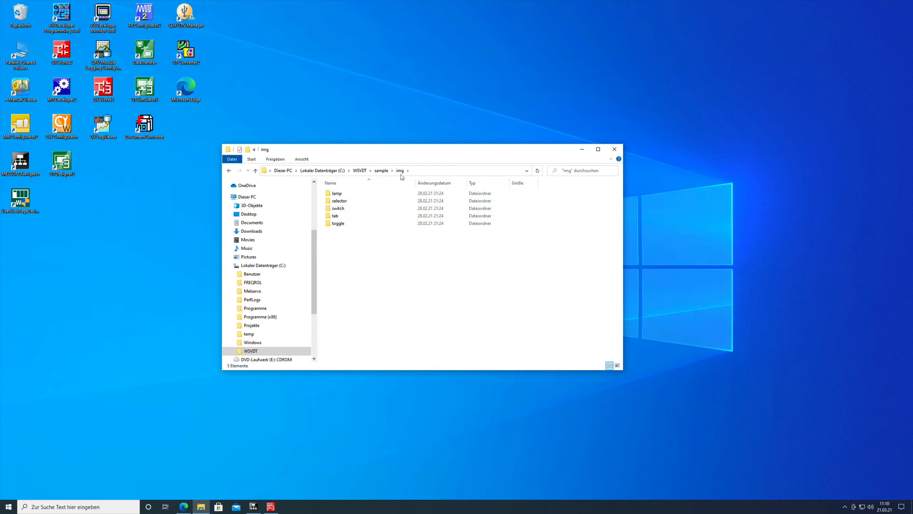
Step: Open the lamp folder and switch its view to large icons
double_click(336, 193)
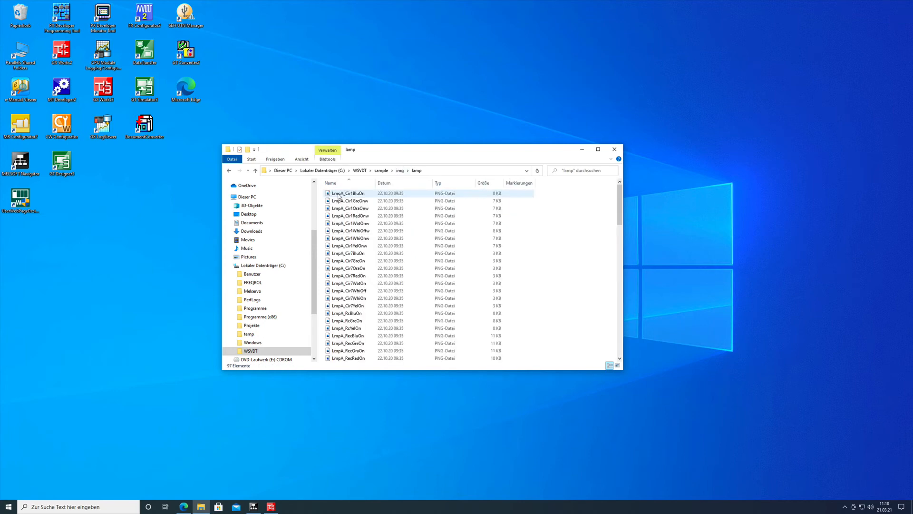
click(350, 208)
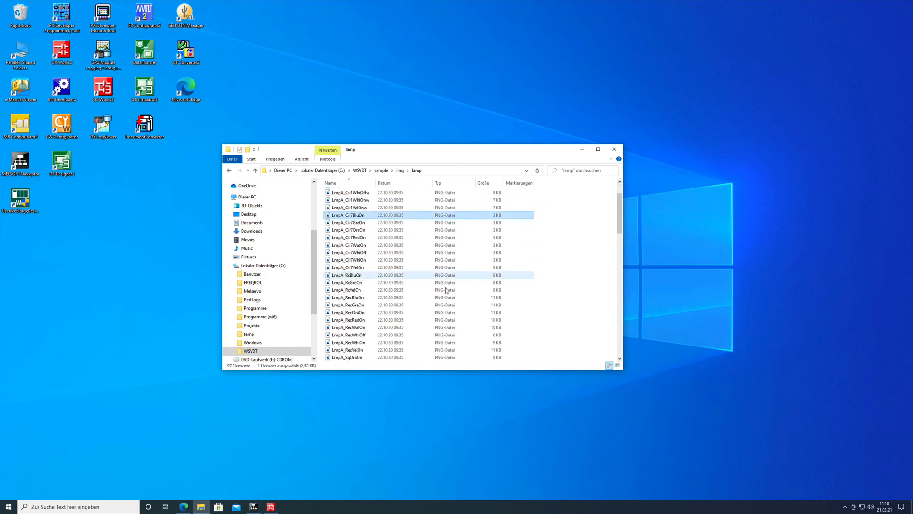
scroll(down, 3)
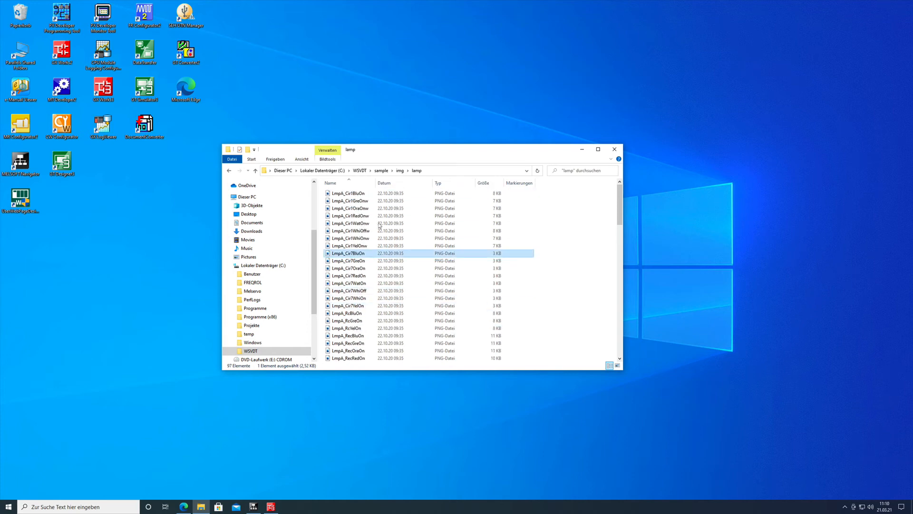
click(301, 159)
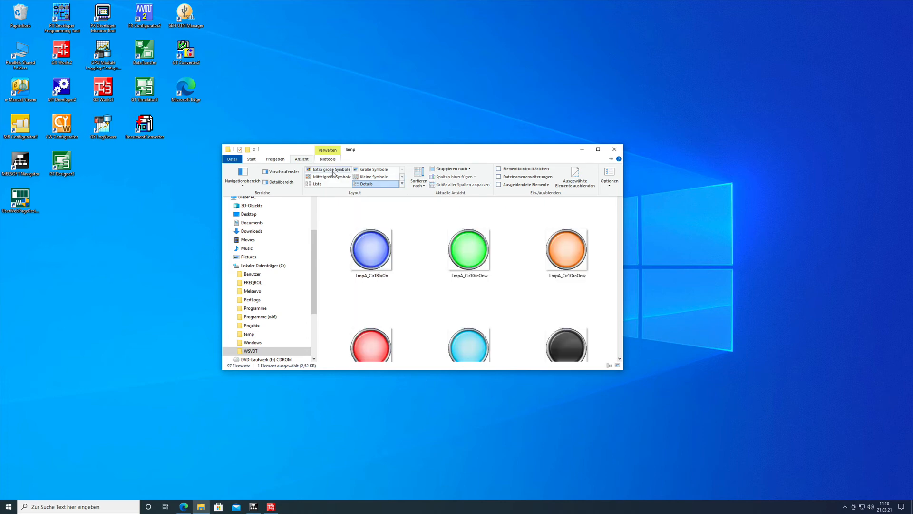
click(469, 249)
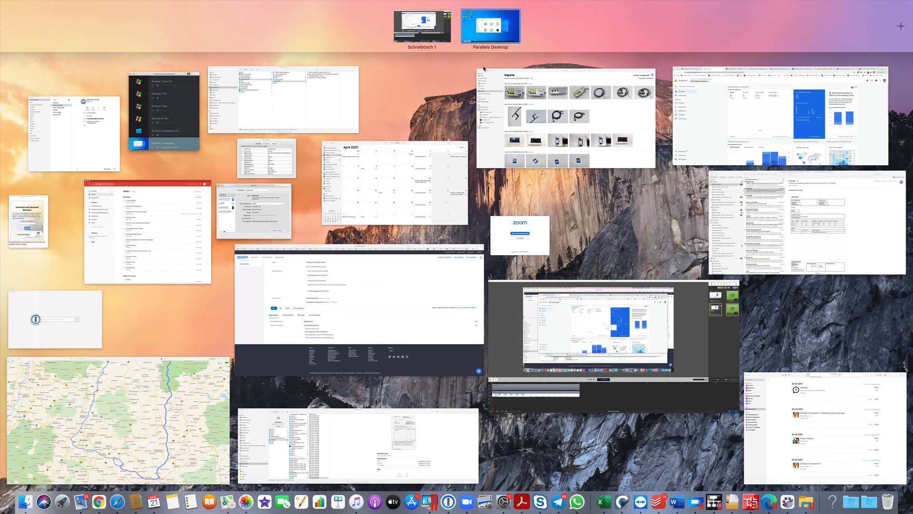
Step: Scroll through the lamp thumbnails, then go back up to img
click(490, 26)
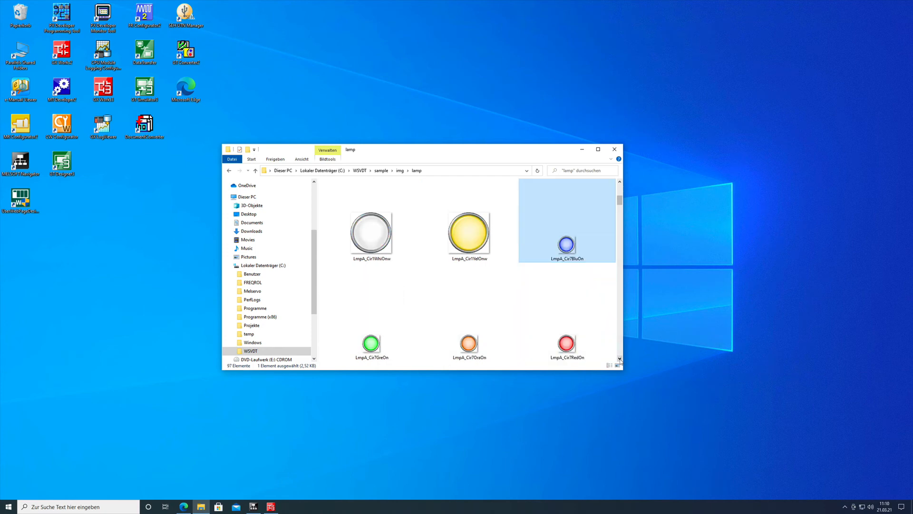
scroll(down, 3)
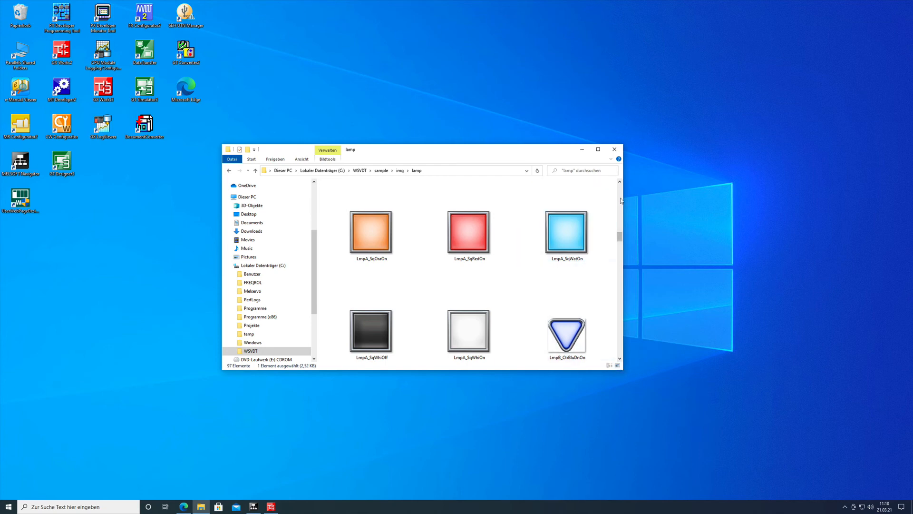
scroll(down, 3)
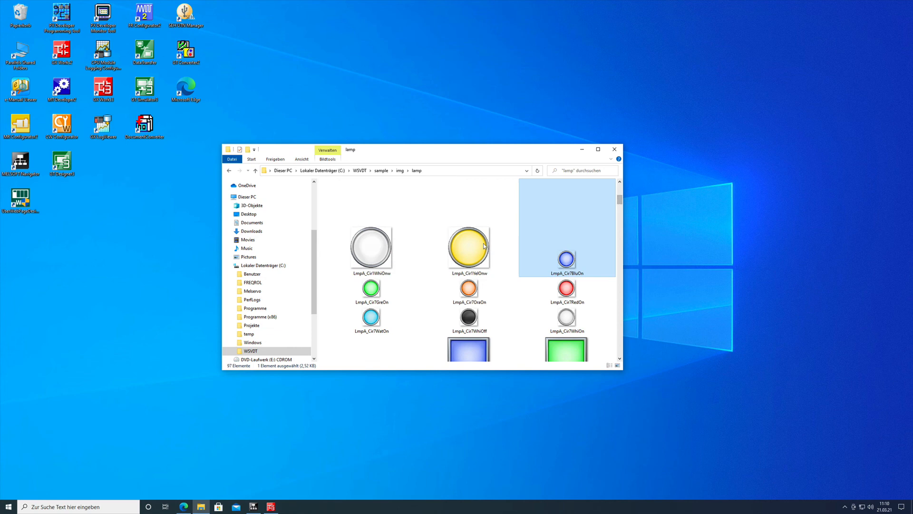
click(400, 171)
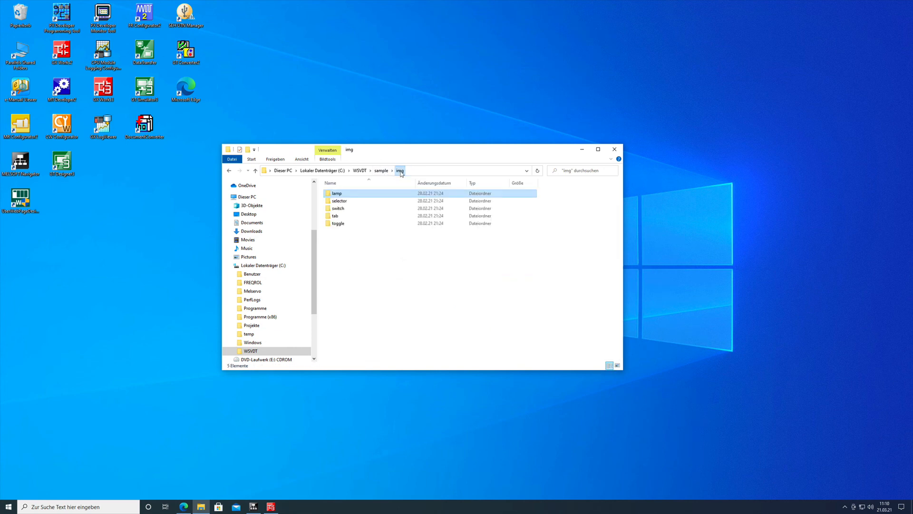
double_click(339, 201)
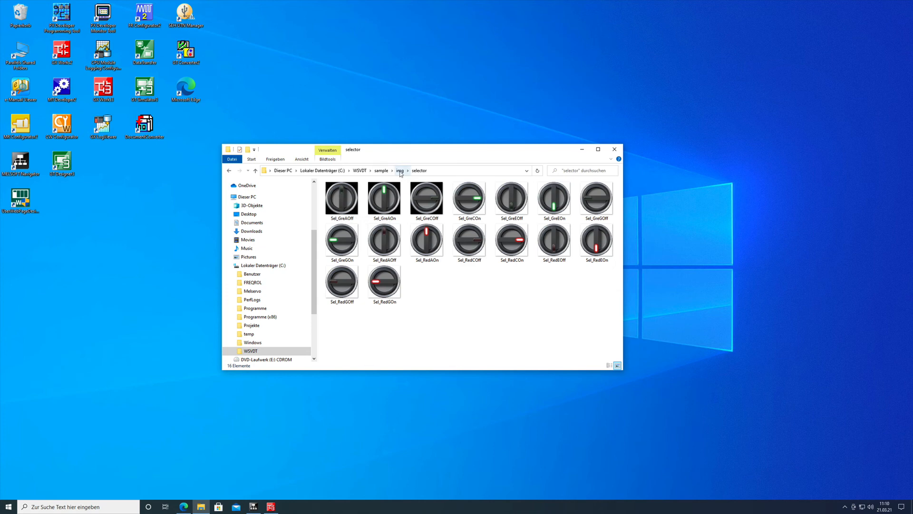
click(400, 170)
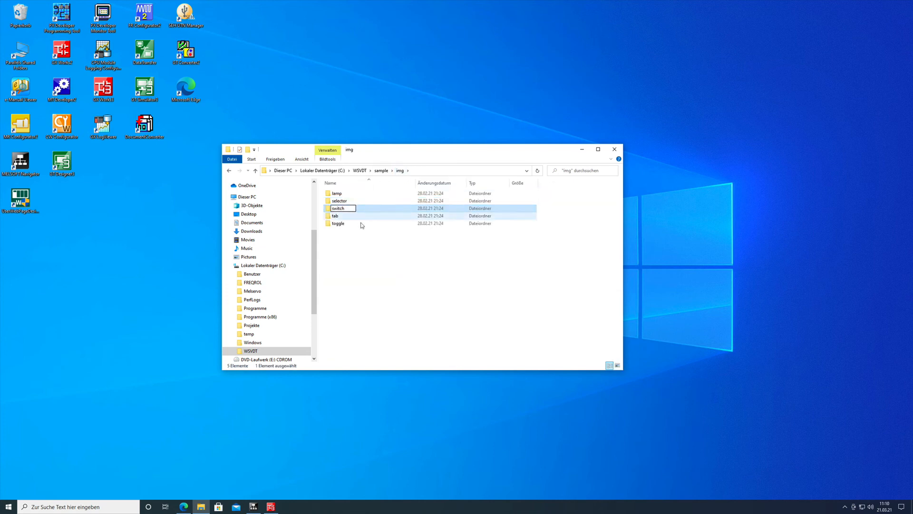
double_click(337, 208)
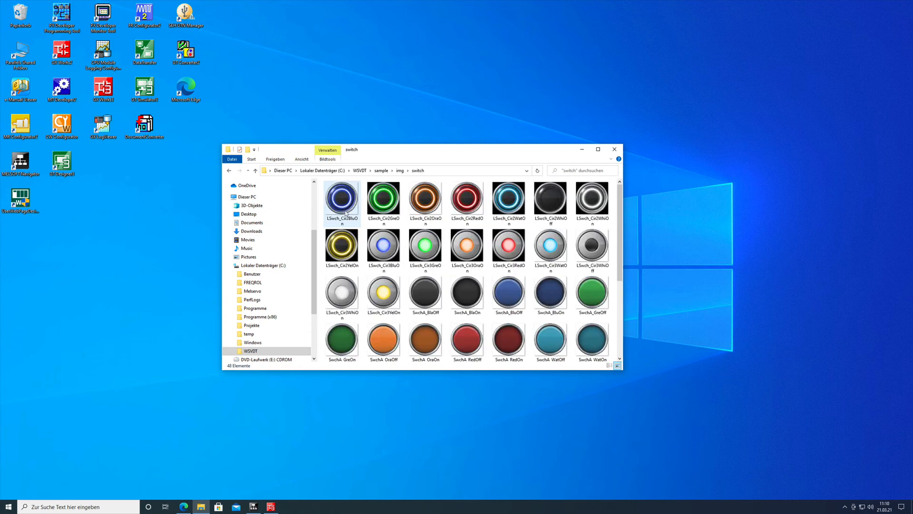
click(383, 201)
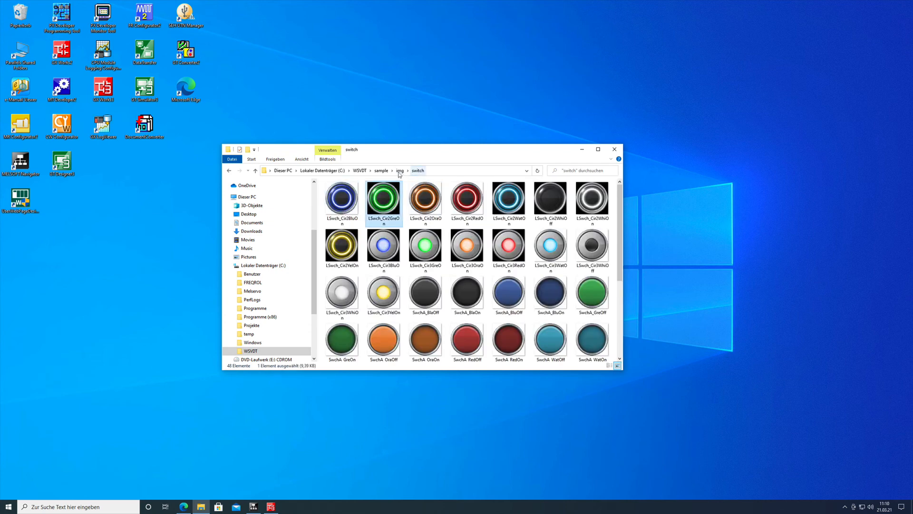
click(399, 170)
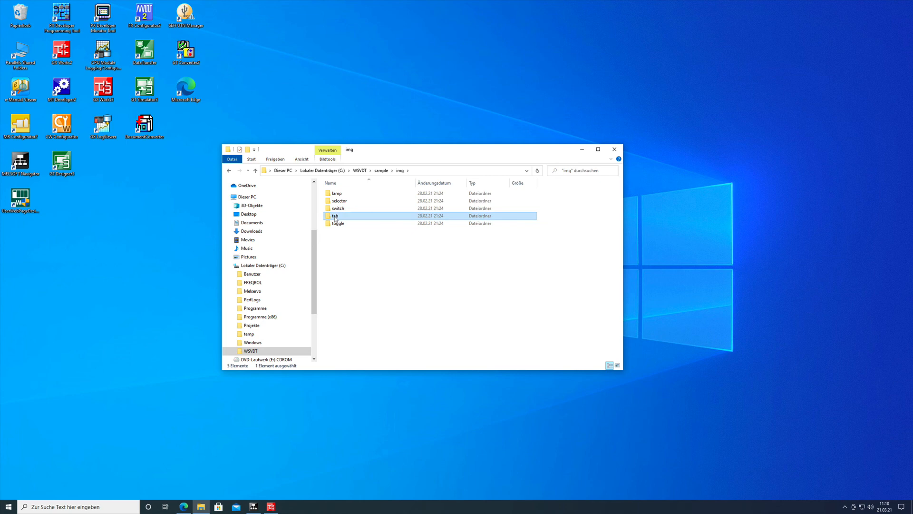
double_click(336, 215)
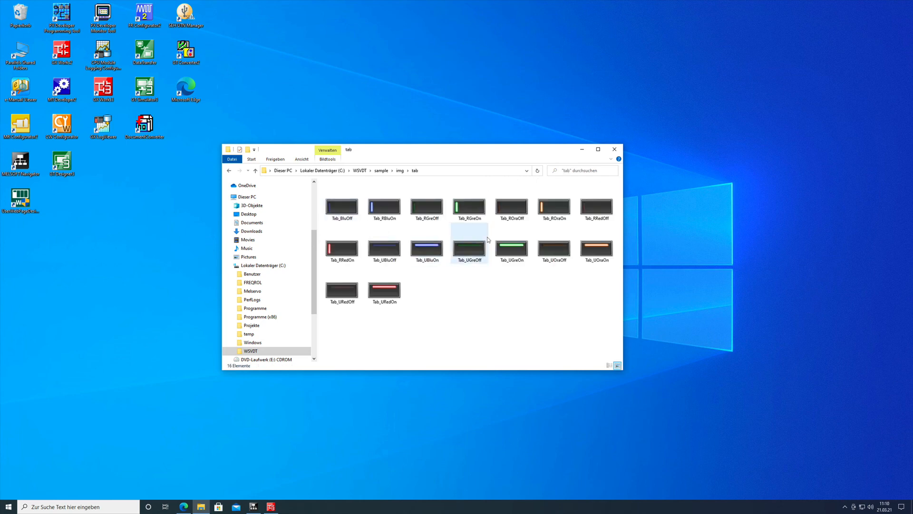
click(427, 207)
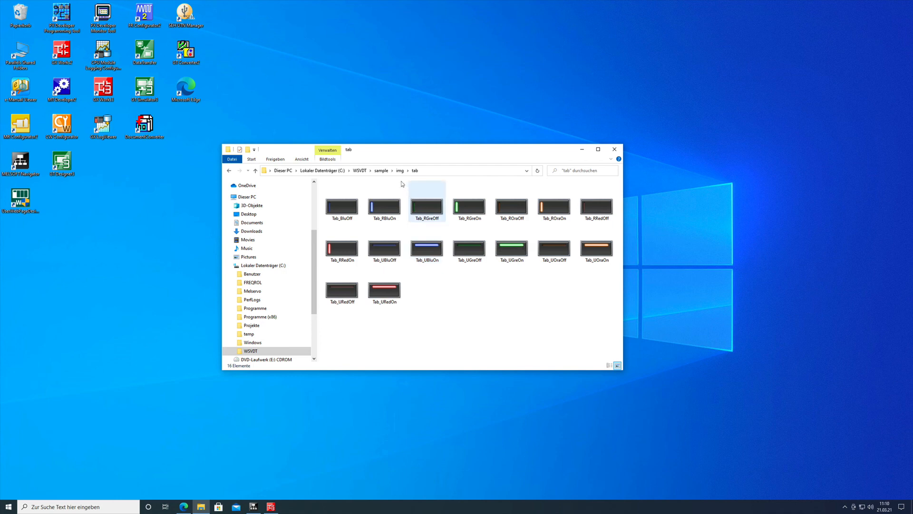
click(255, 171)
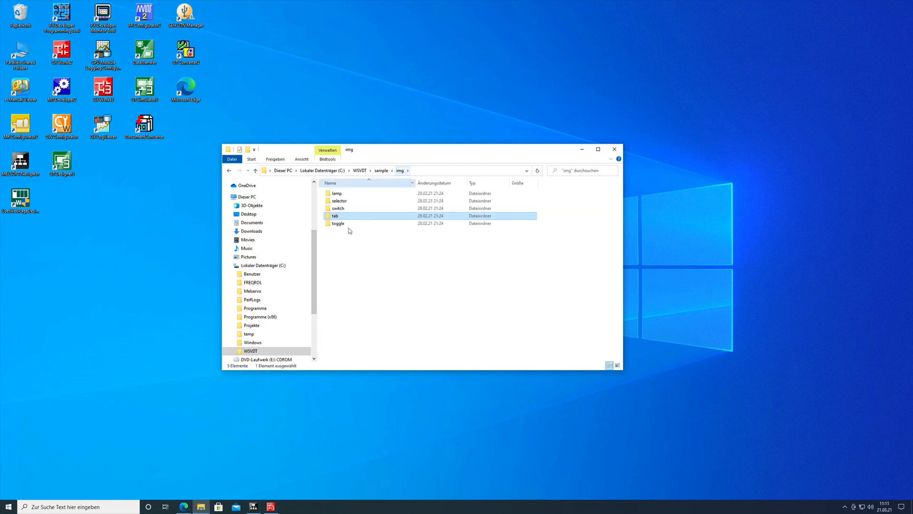
Step: Open the toggle folder to show its on/off switch graphics
double_click(338, 223)
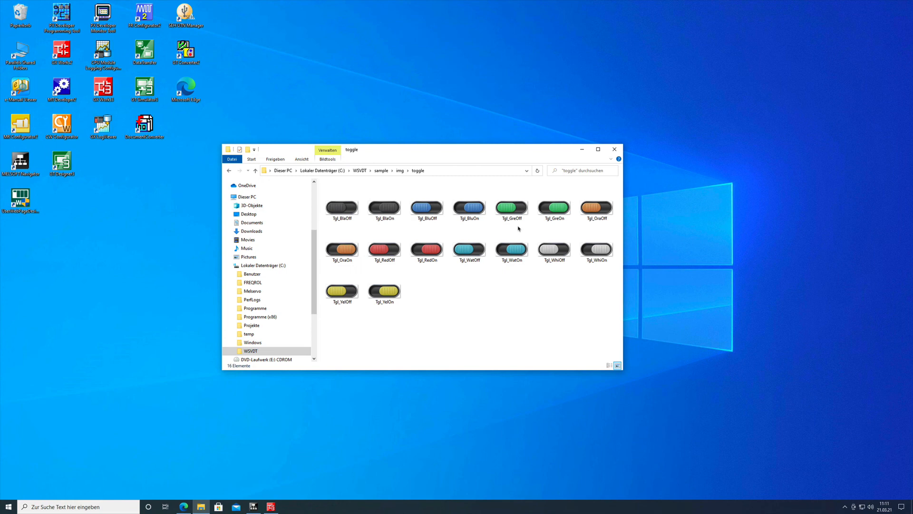
mouse_move(542, 291)
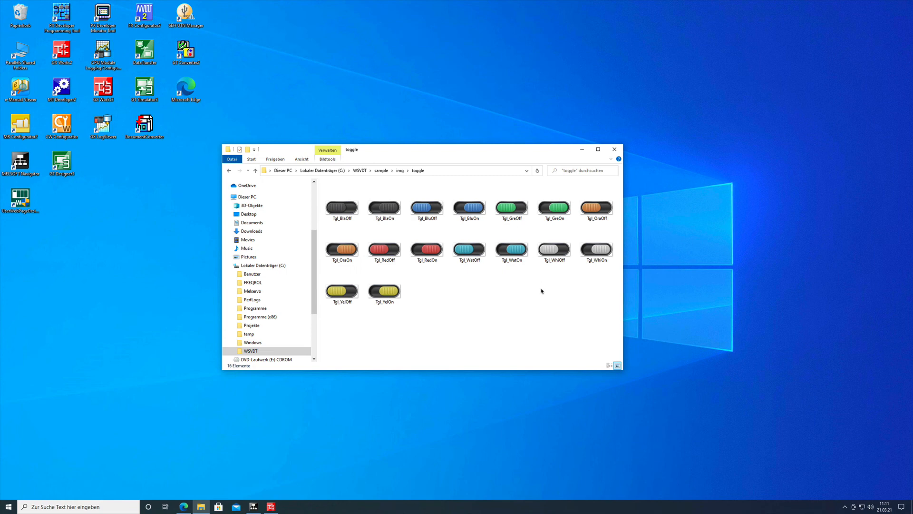
mouse_move(466, 285)
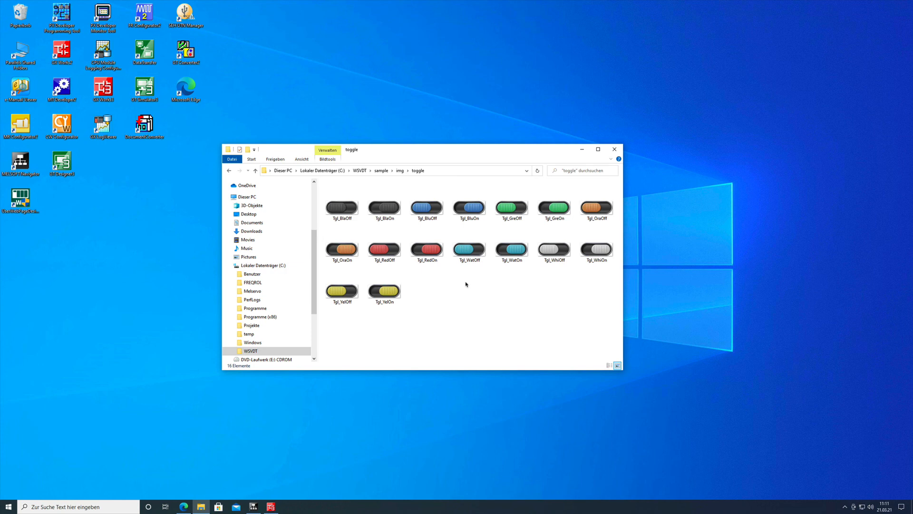
mouse_move(558, 187)
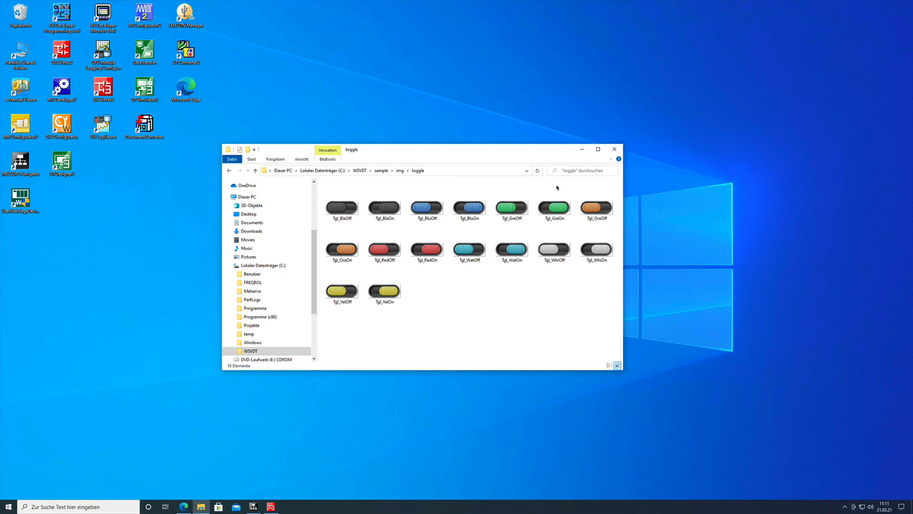